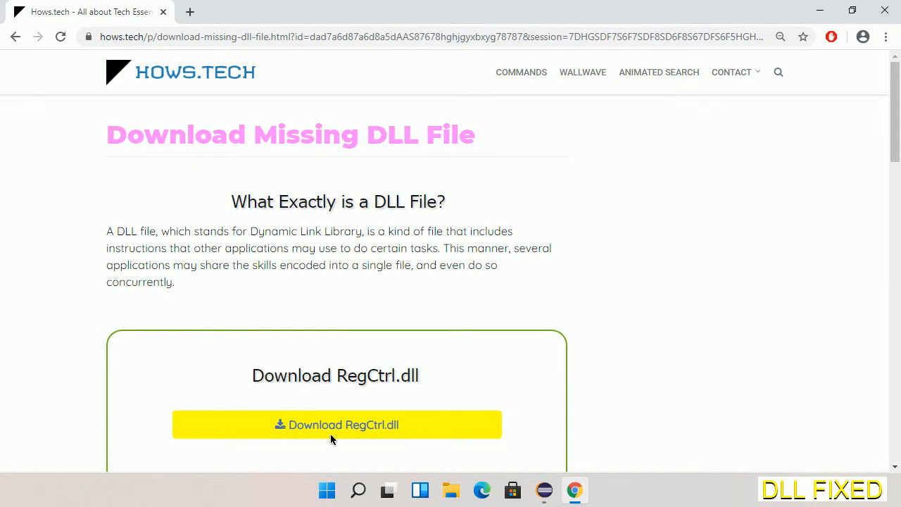
- Download RegCtrl.dll from the hows.tech page into Downloads and show the download's options
{"action": "left_click", "coordinate": [188, 11]}
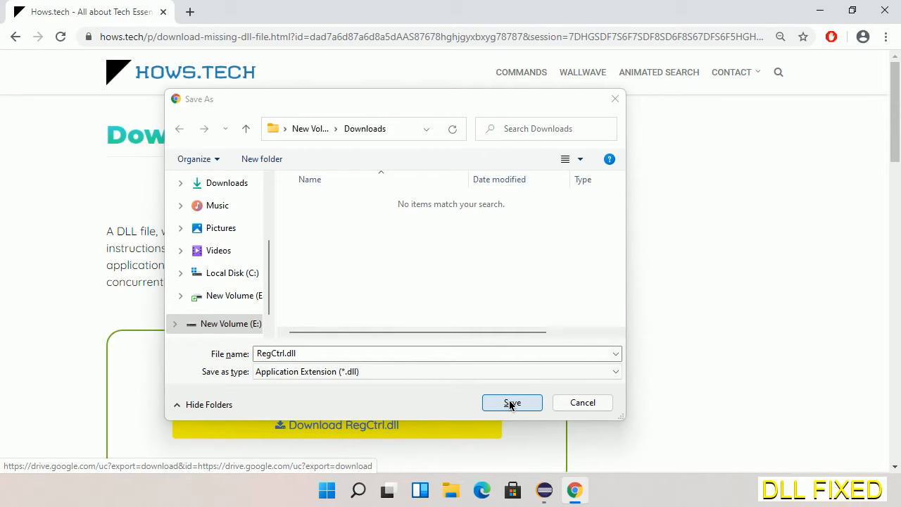
{"action": "left_click", "coordinate": [512, 403]}
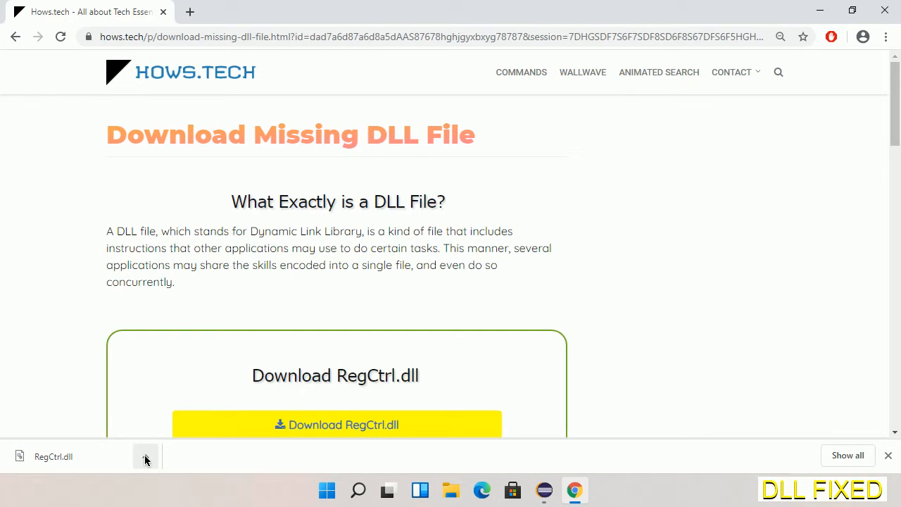
{"action": "left_click", "coordinate": [147, 456]}
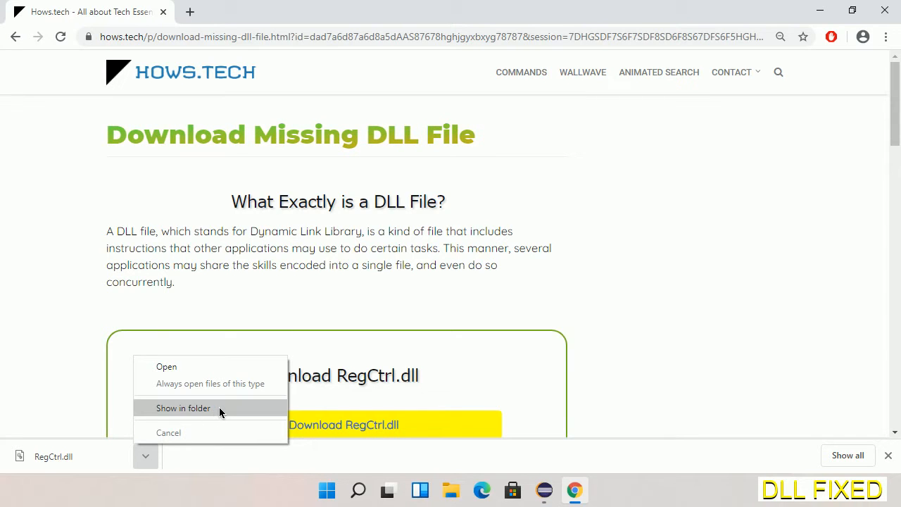
- Reveal RegCtrl.dll in Downloads and cut it for moving
{"action": "left_click", "coordinate": [183, 408]}
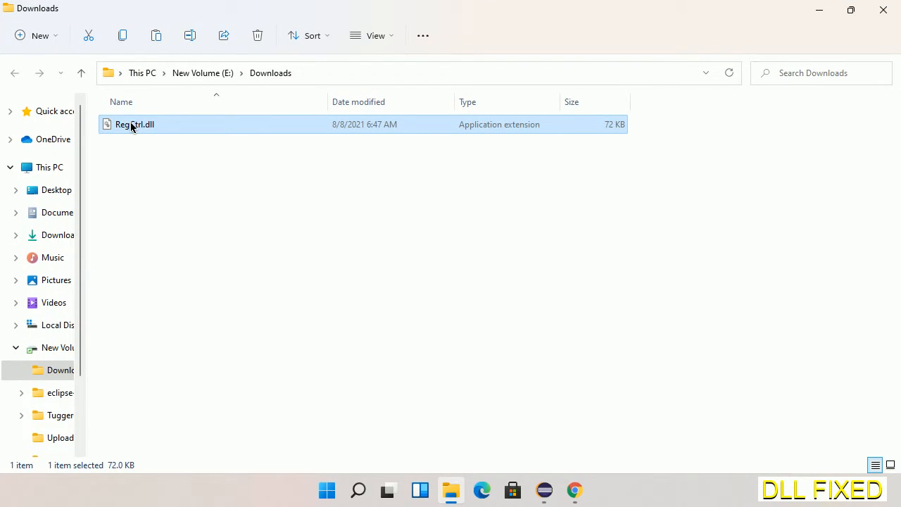
{"action": "right_click", "coordinate": [134, 124]}
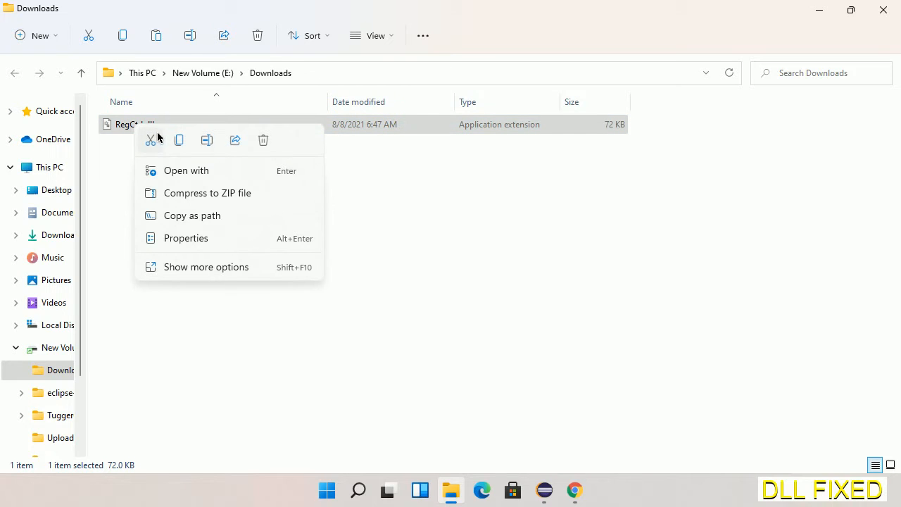
{"action": "left_click", "coordinate": [176, 145]}
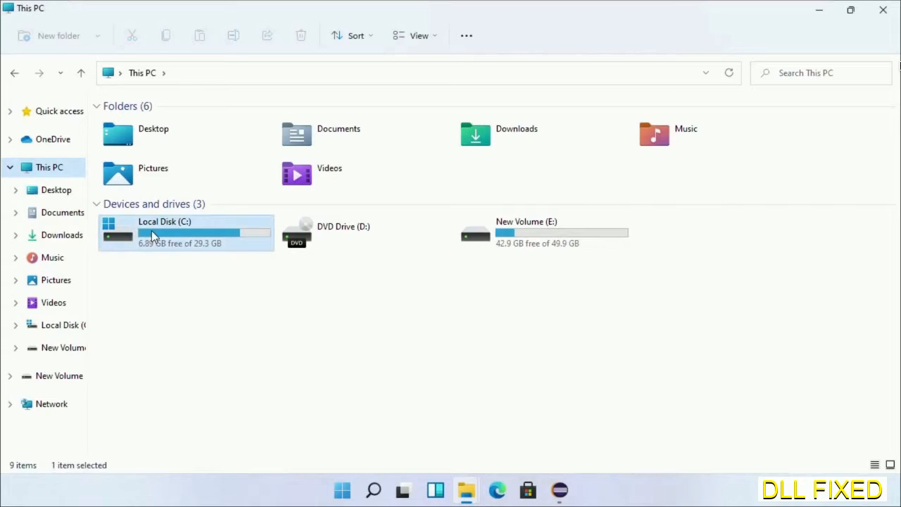
- Paste RegCtrl.dll into C:\Windows\System32, granting administrator permission
{"action": "double_click", "coordinate": [165, 232]}
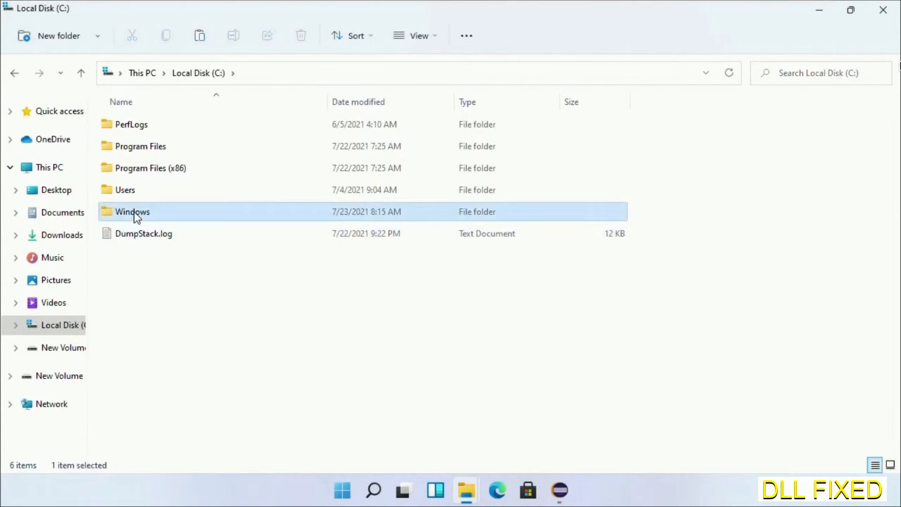
{"action": "double_click", "coordinate": [133, 211]}
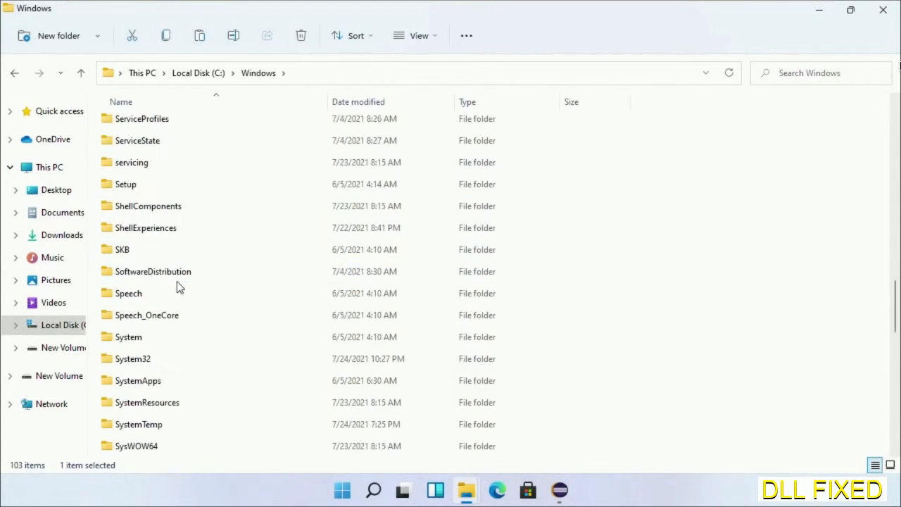
{"action": "scroll", "scroll_direction": "down", "scroll_amount": 3}
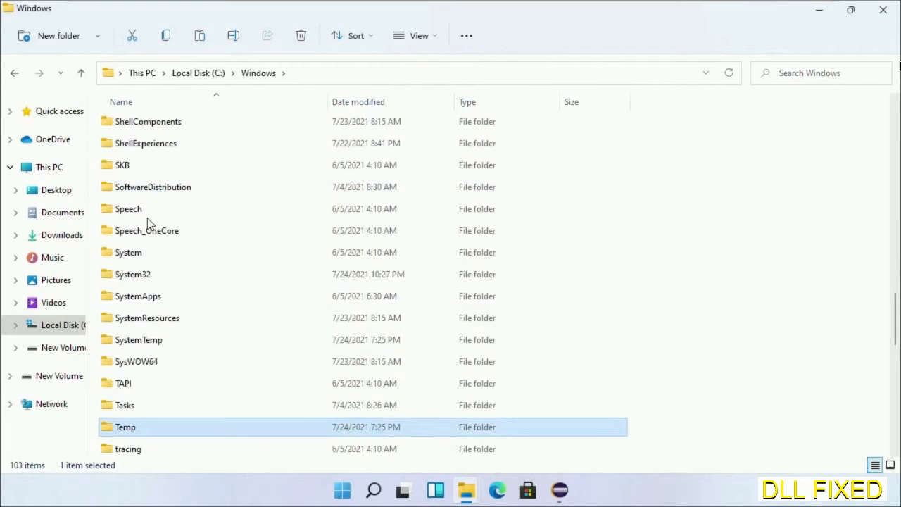
{"action": "double_click", "coordinate": [133, 273]}
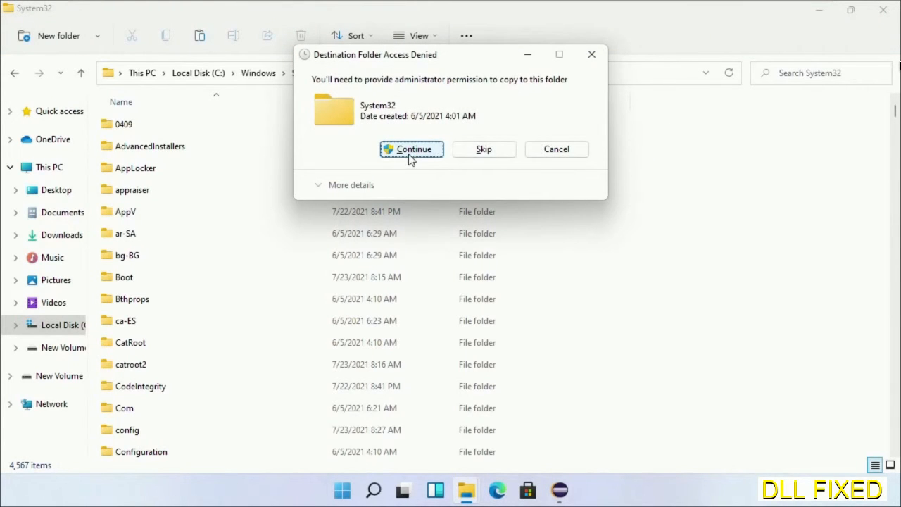
{"action": "left_click", "coordinate": [411, 149]}
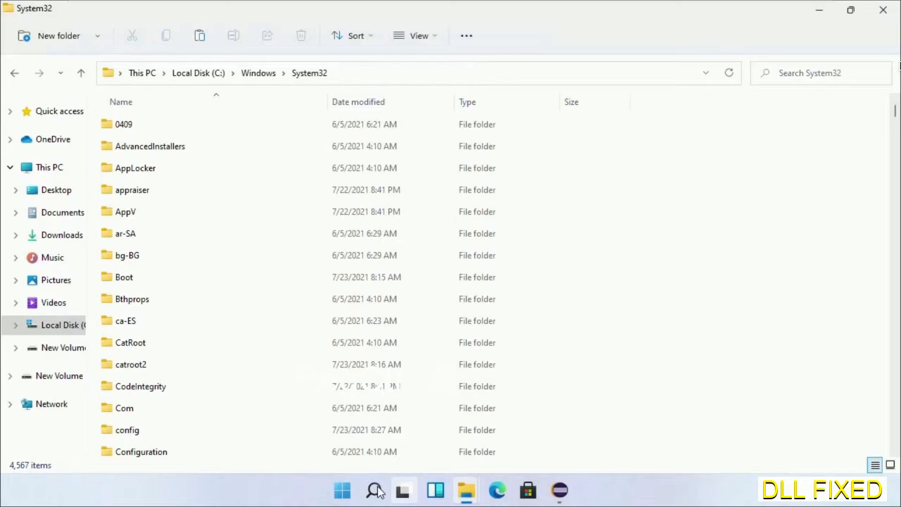
- Launch Task Manager from search and start File > Run new task
{"action": "type", "text": "task"}
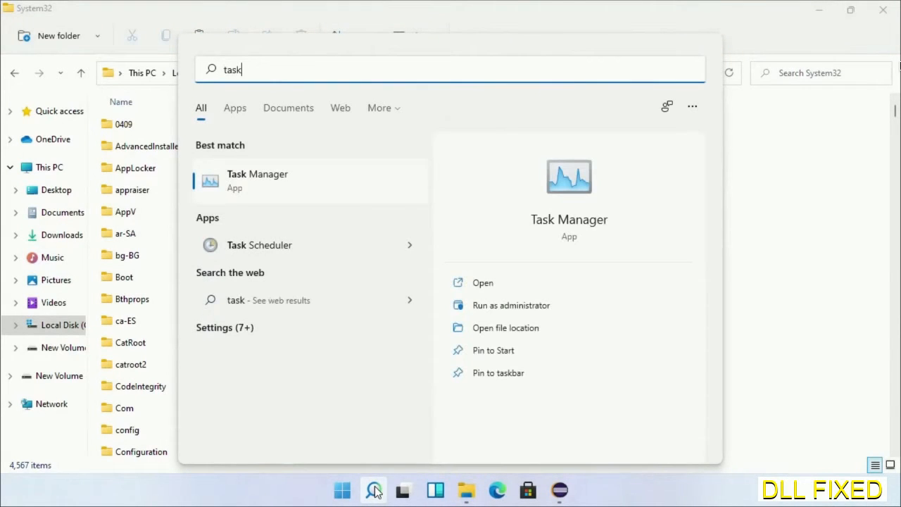
{"action": "right_click", "coordinate": [256, 180]}
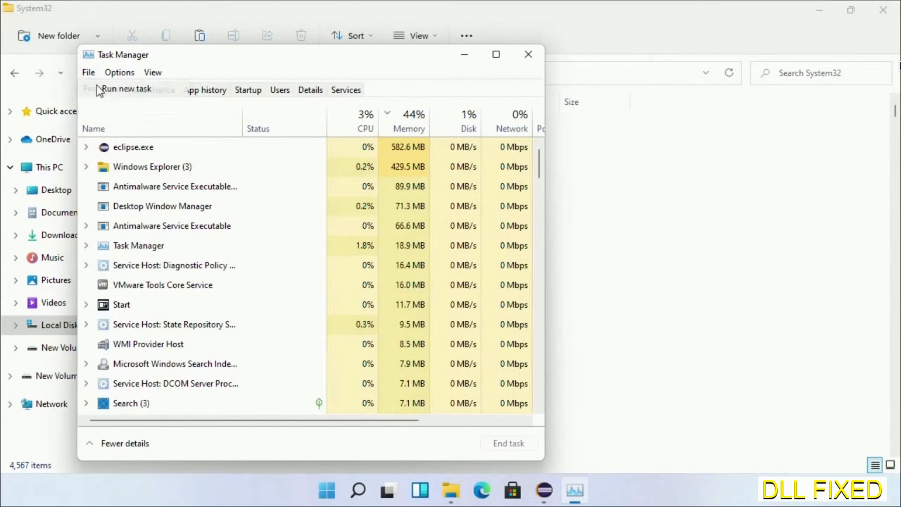
{"action": "left_click", "coordinate": [127, 89]}
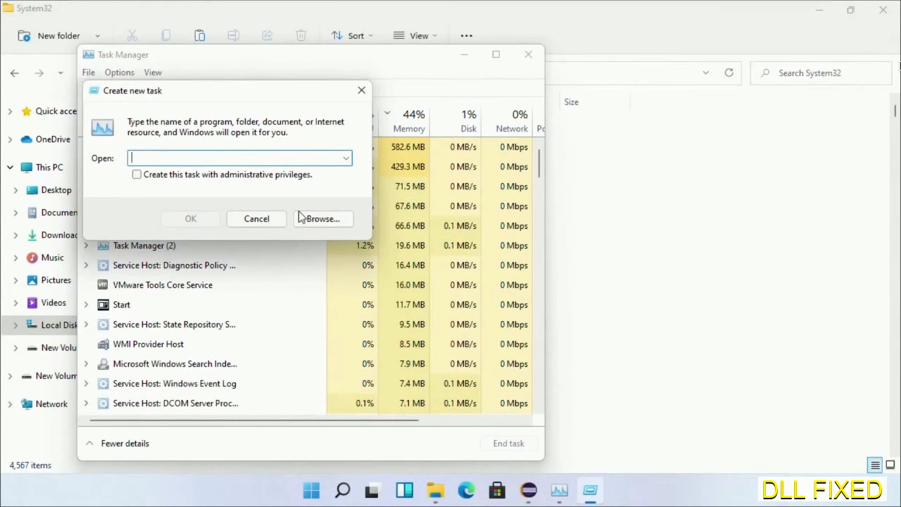
- Browse to C:\Windows\System32\cmd.exe and mark the task to run with administrative privileges
{"action": "left_click", "coordinate": [321, 218]}
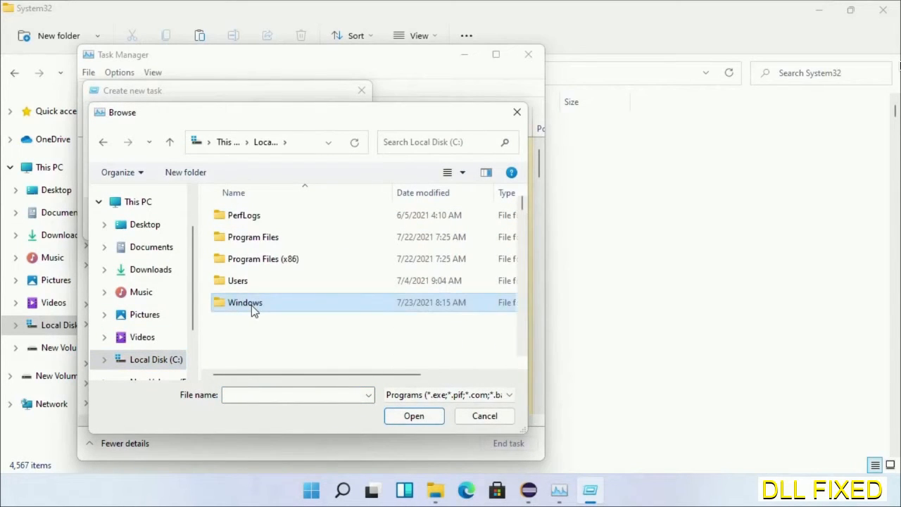
{"action": "double_click", "coordinate": [244, 301]}
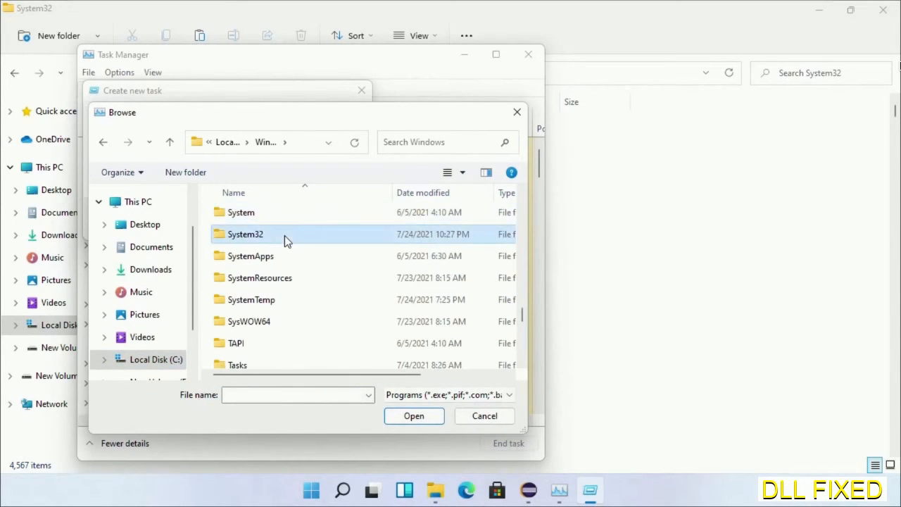
{"action": "double_click", "coordinate": [245, 234]}
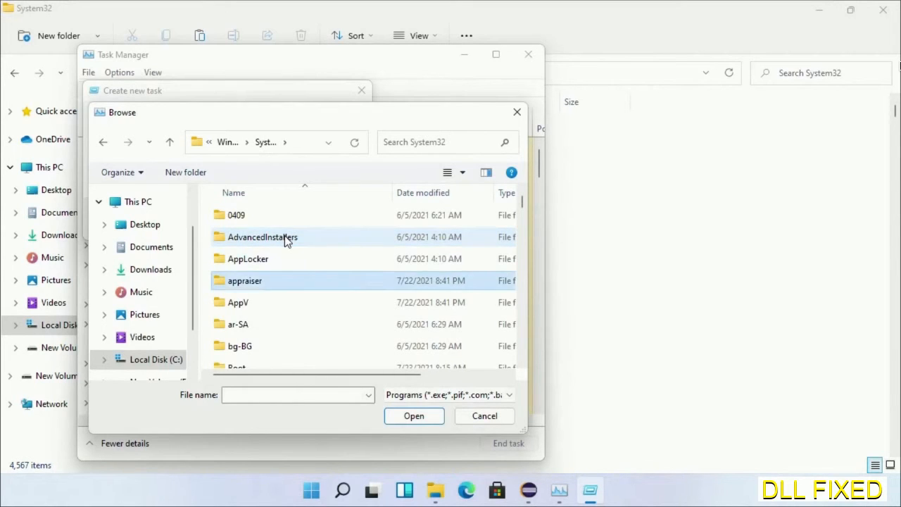
{"action": "scroll", "scroll_direction": "down", "scroll_amount": 3}
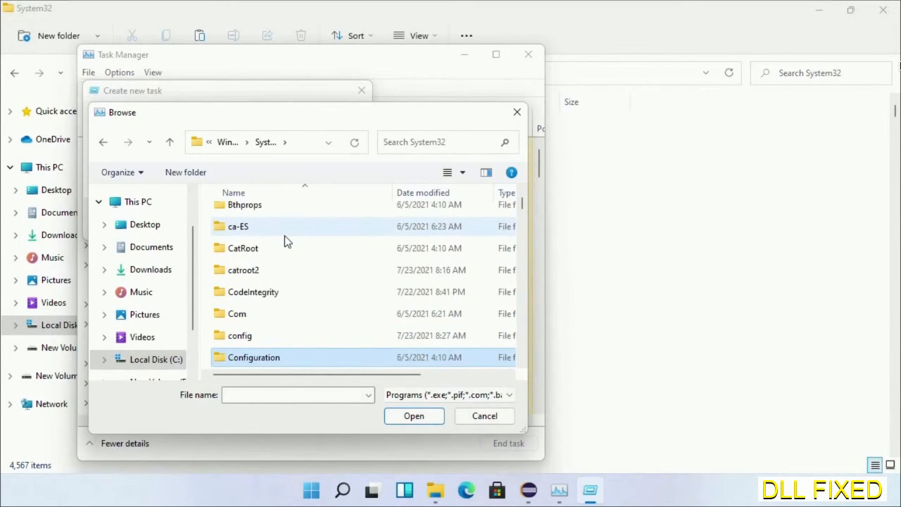
{"action": "scroll", "scroll_direction": "down", "scroll_amount": 3}
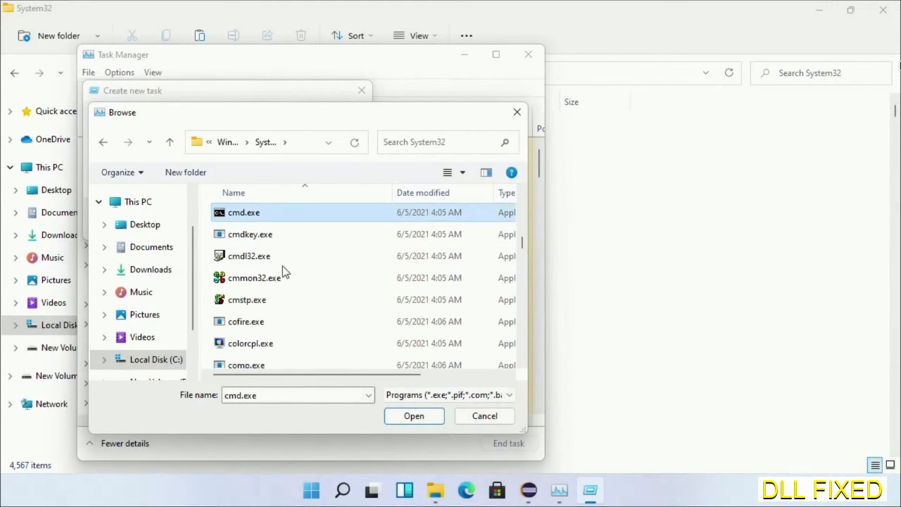
{"action": "left_click", "coordinate": [414, 416]}
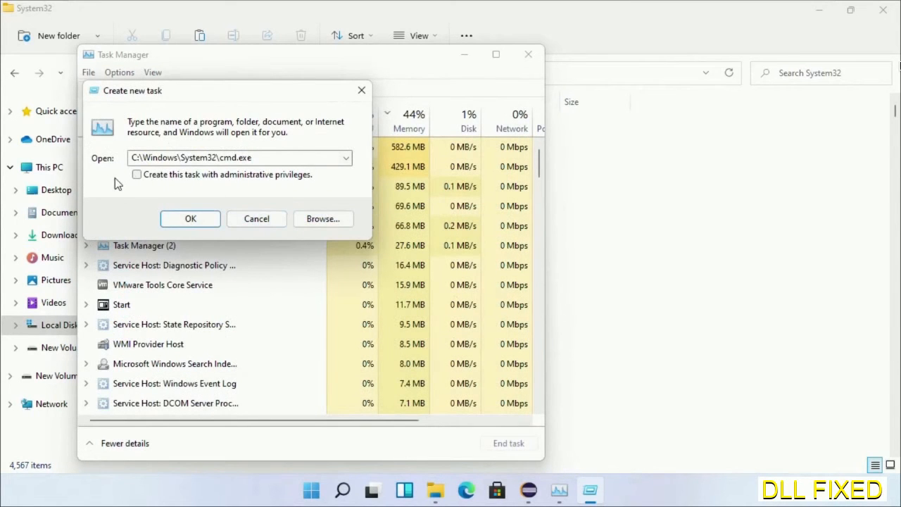
{"action": "left_click", "coordinate": [136, 174]}
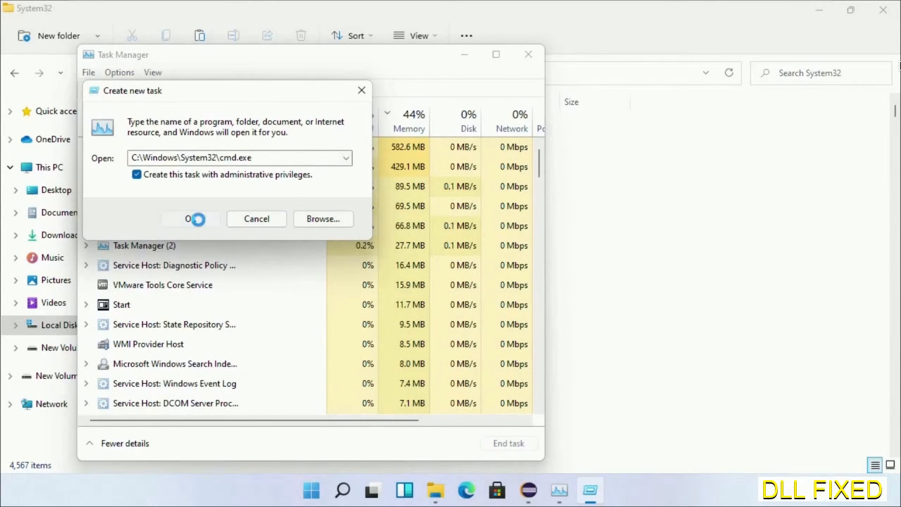
- In the admin prompt run chkdsk c: /f /r and answer Y to schedule it for next restart
{"action": "left_click", "coordinate": [188, 220]}
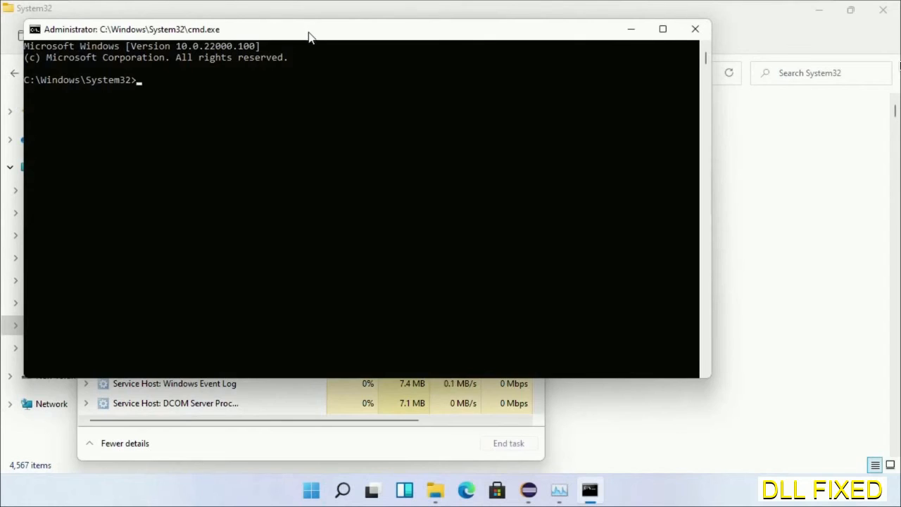
{"action": "type", "text": "chkdsk c /f /r"}
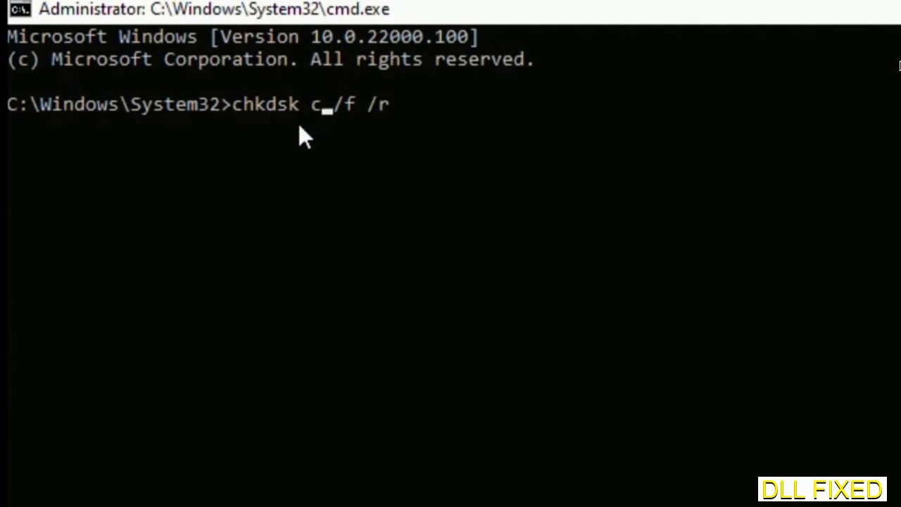
{"action": "type", "text": ":"}
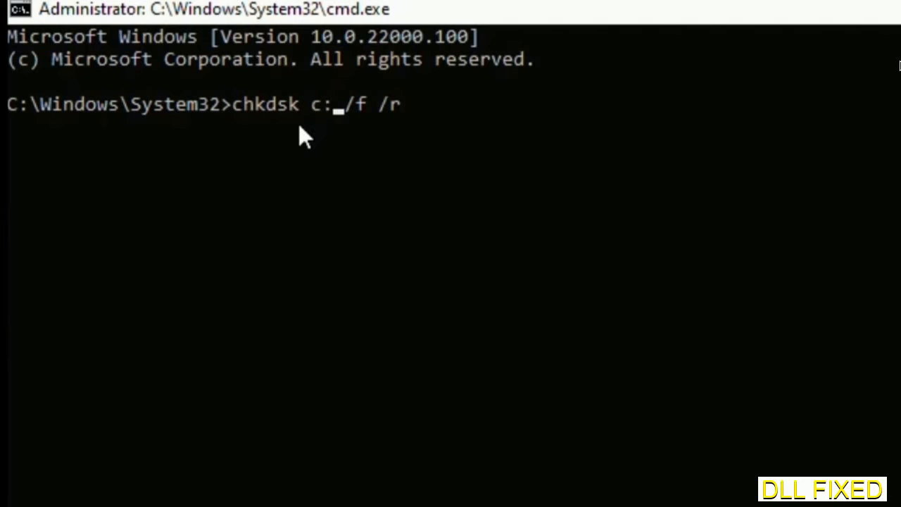
{"action": "key", "text": "enter"}
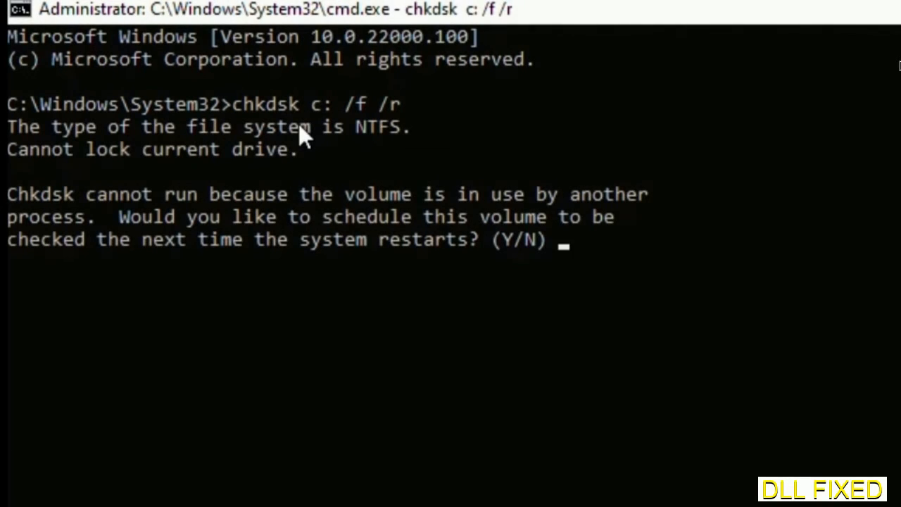
{"action": "type", "text": "Y"}
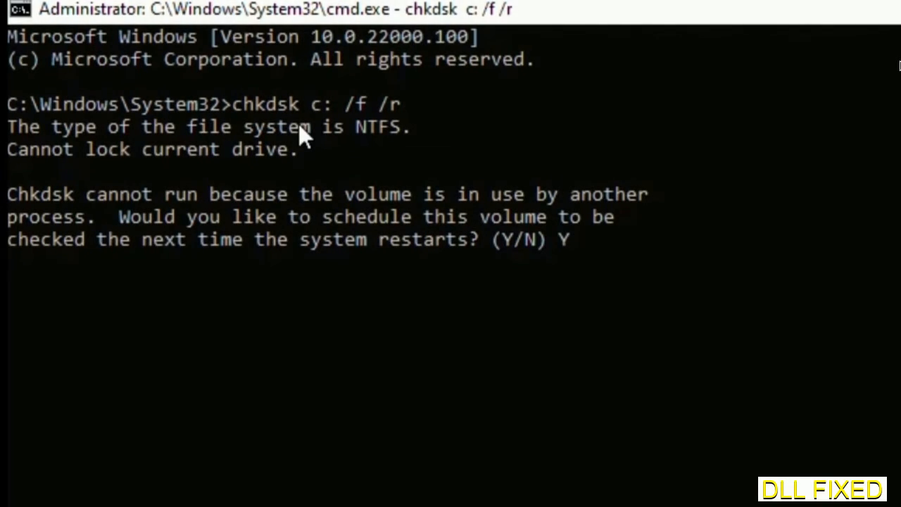
{"action": "key", "text": "enter"}
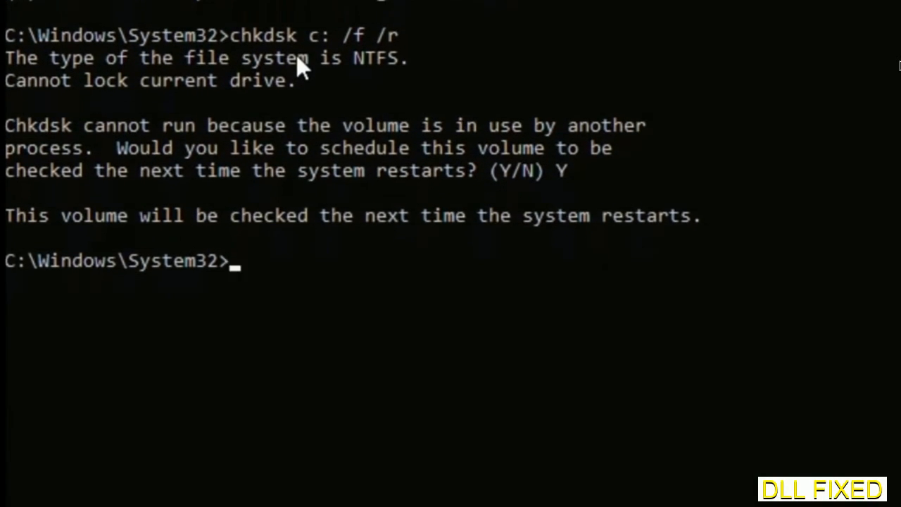
- Start a system file scan with sfc /scannow
{"action": "type", "text": "s"}
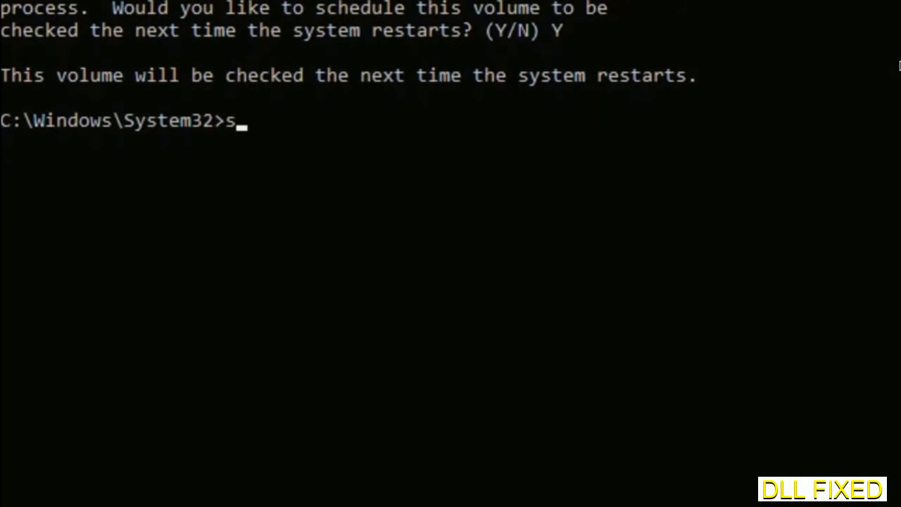
{"action": "type", "text": "fc /s"}
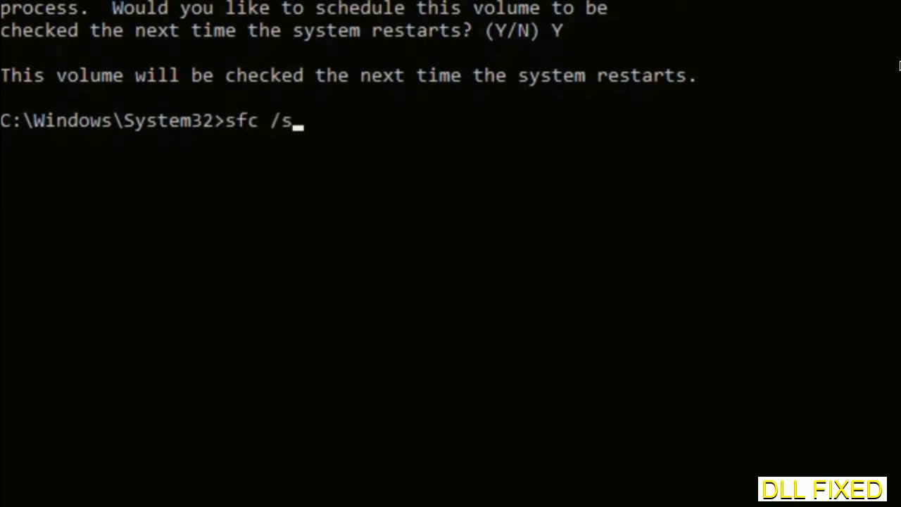
{"action": "type", "text": "cannow"}
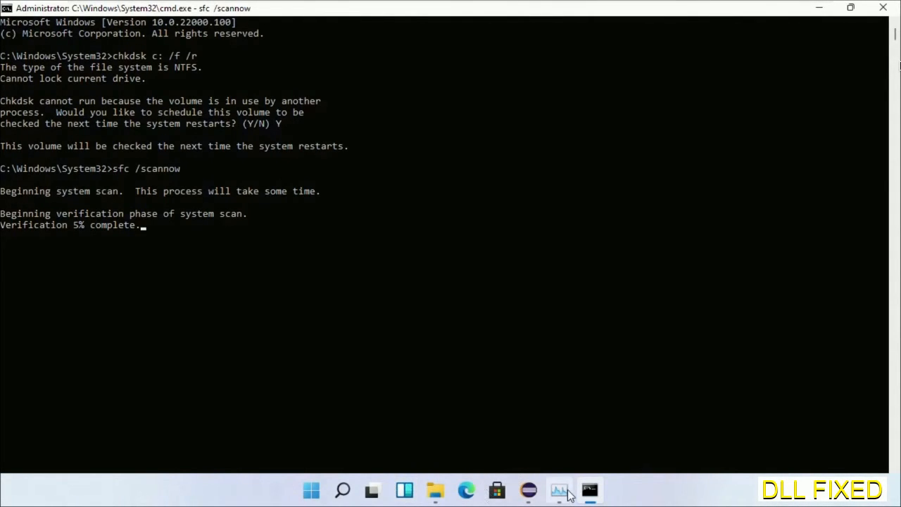
- Open a second administrator command prompt via Task Manager's Run new task
{"action": "left_click", "coordinate": [558, 490]}
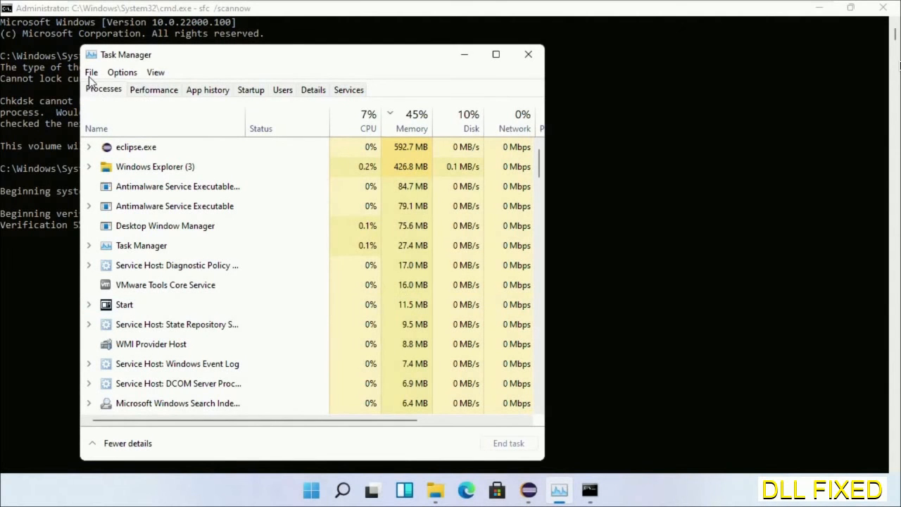
{"action": "left_click", "coordinate": [90, 71]}
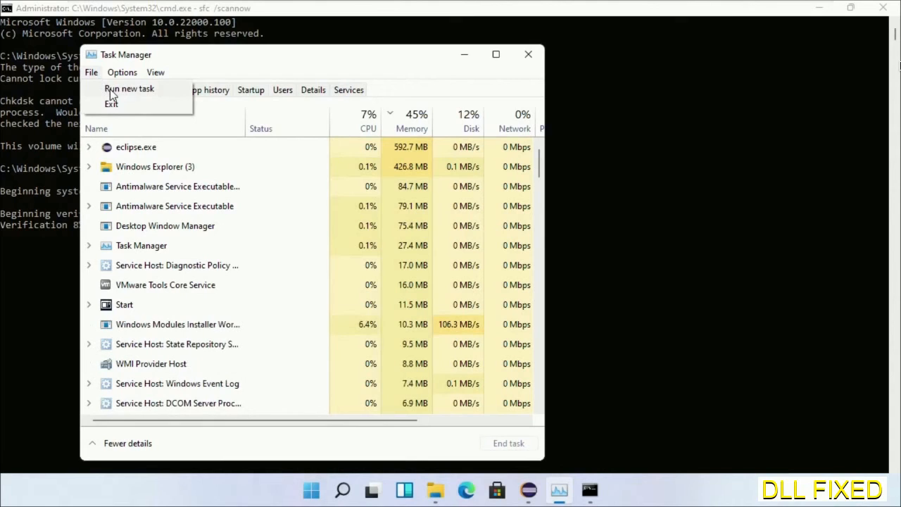
{"action": "left_click", "coordinate": [129, 87]}
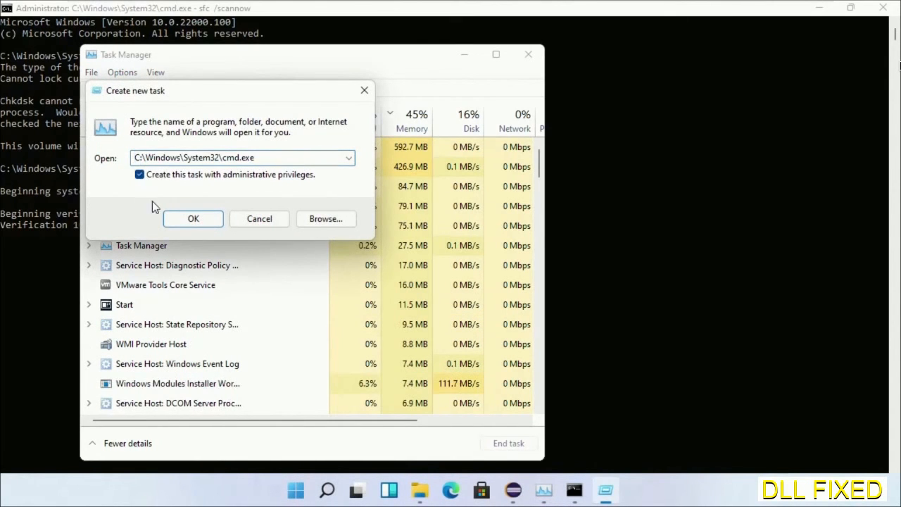
{"action": "left_click", "coordinate": [193, 218]}
{"action": "type", "text": "regsvr32 \"C:\\Windows\\System32\\myMissingDllFile.dll\""}
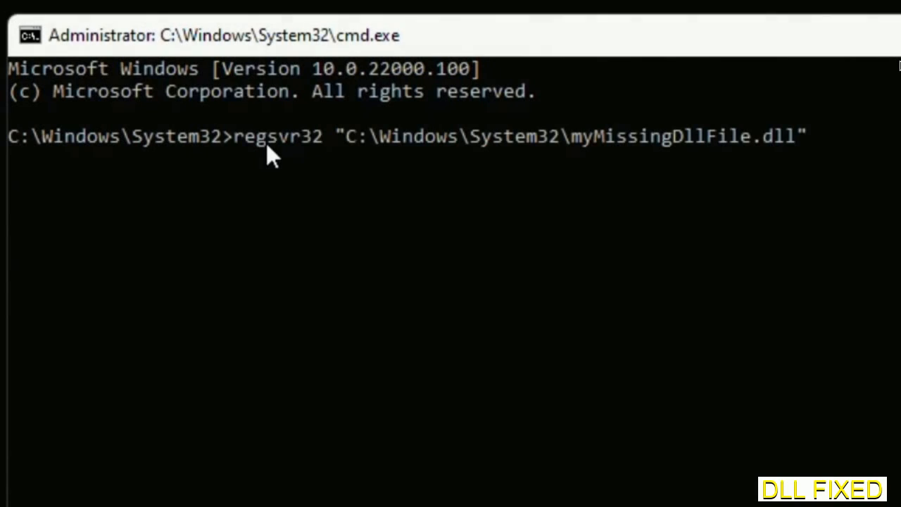
{"action": "mouse_move", "coordinate": [577, 154]}
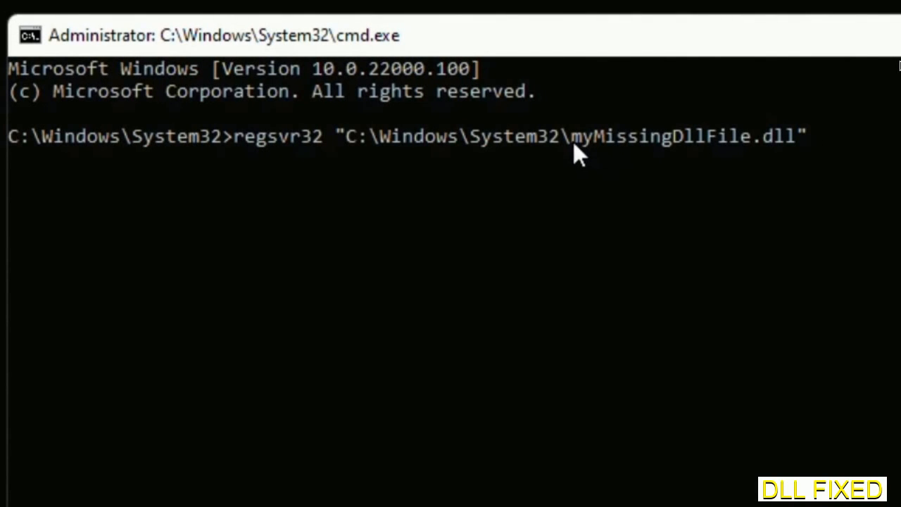
- Select the placeholder DLL name in the regsvr32 System32 command to replace it, then bring up Windows search
{"action": "double_click", "coordinate": [578, 135]}
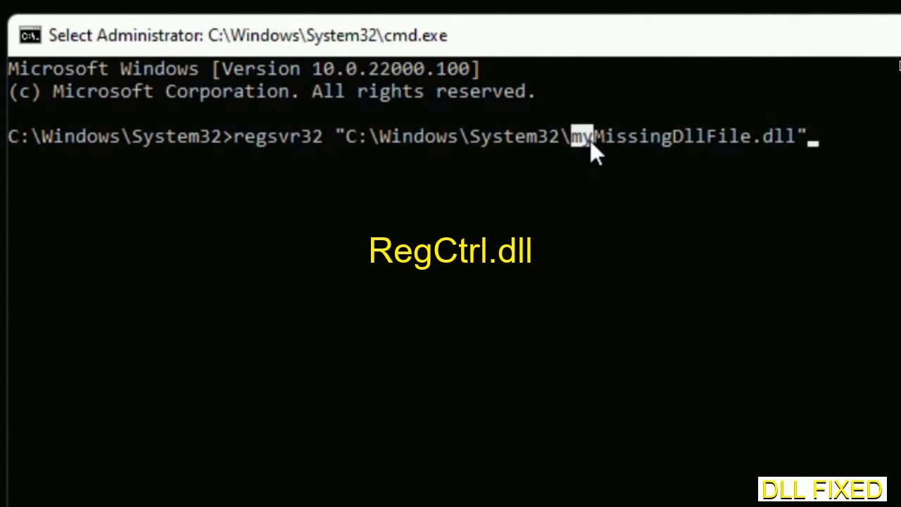
{"action": "left_click_drag", "start_coordinate": [574, 135], "coordinate": [799, 136]}
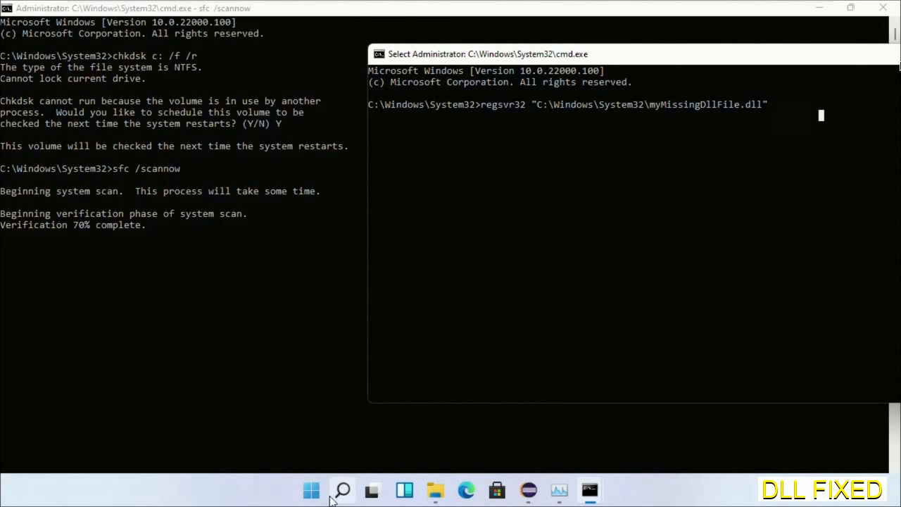
{"action": "left_click", "coordinate": [342, 490]}
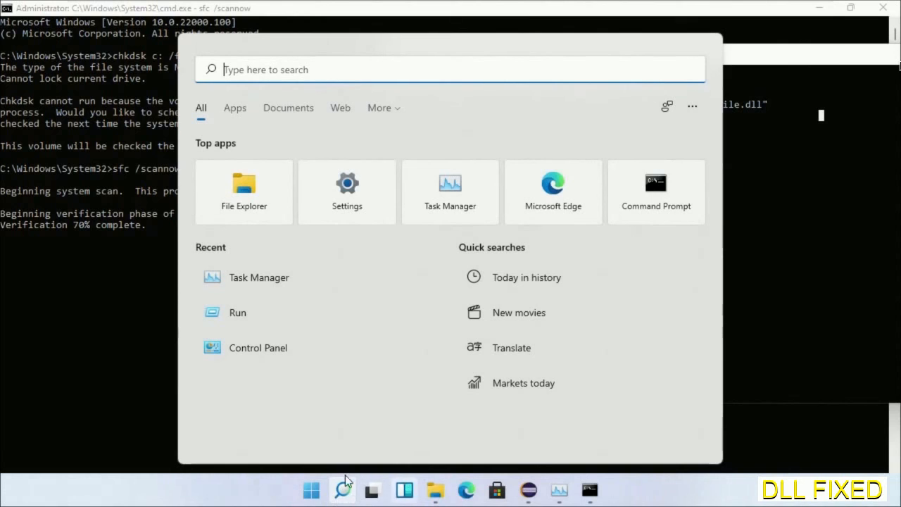